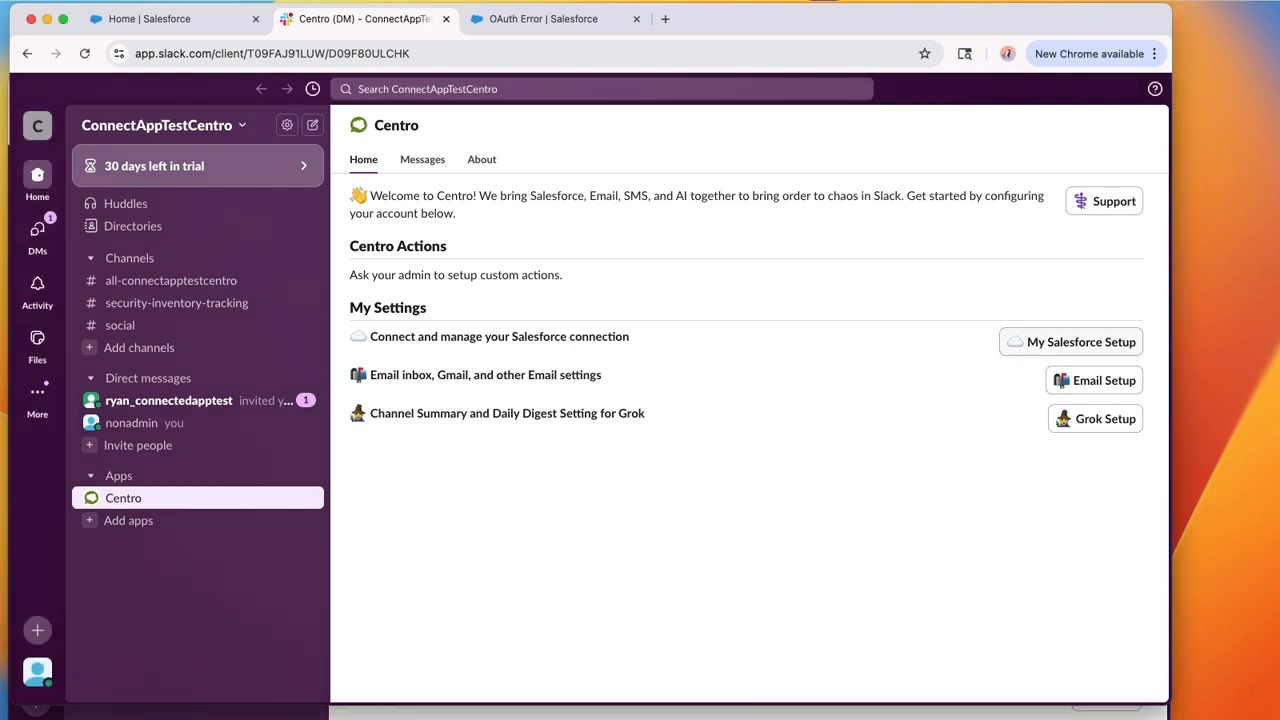
Open Centro's My Salesforce Setup and reveal the production, sandbox and revoke connection options
click(1071, 341)
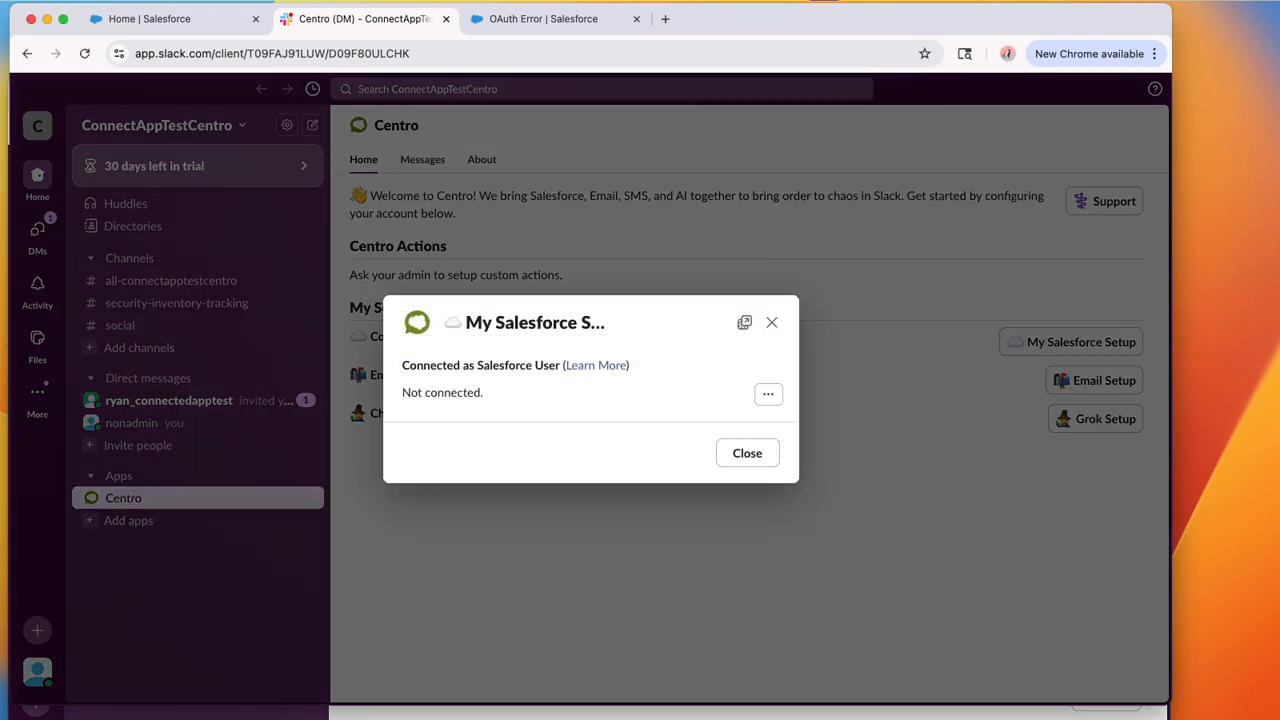
click(768, 394)
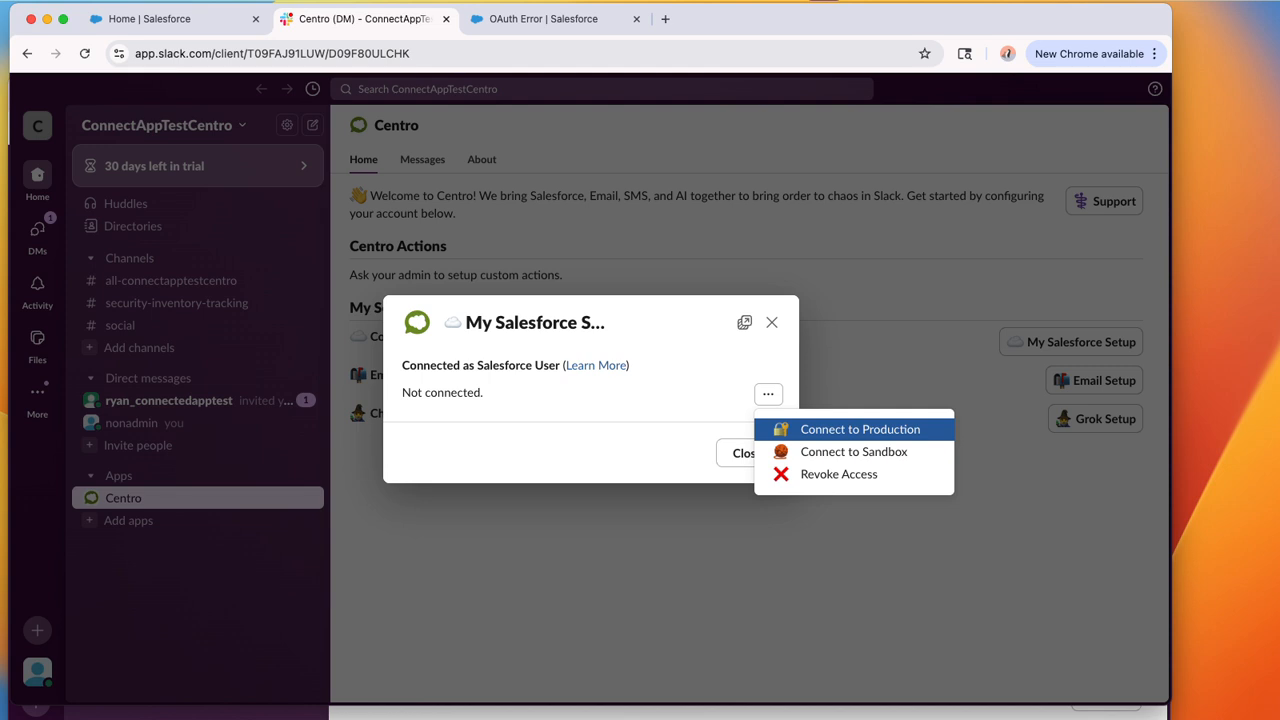
Attempt Connect to Production, reaching Salesforce's Connected Apps OAuth Usage page listing Centro
click(859, 429)
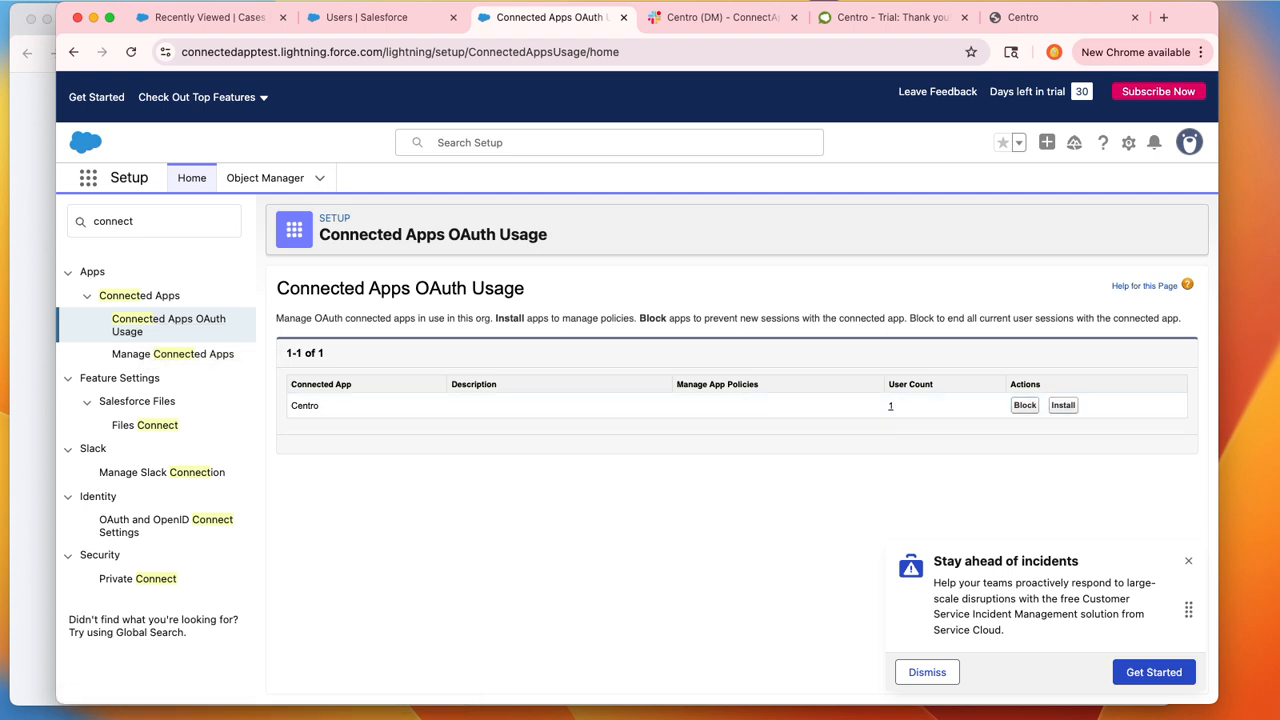
Install the Centro connected app from the OAuth Usage page and confirm the installation
click(1062, 405)
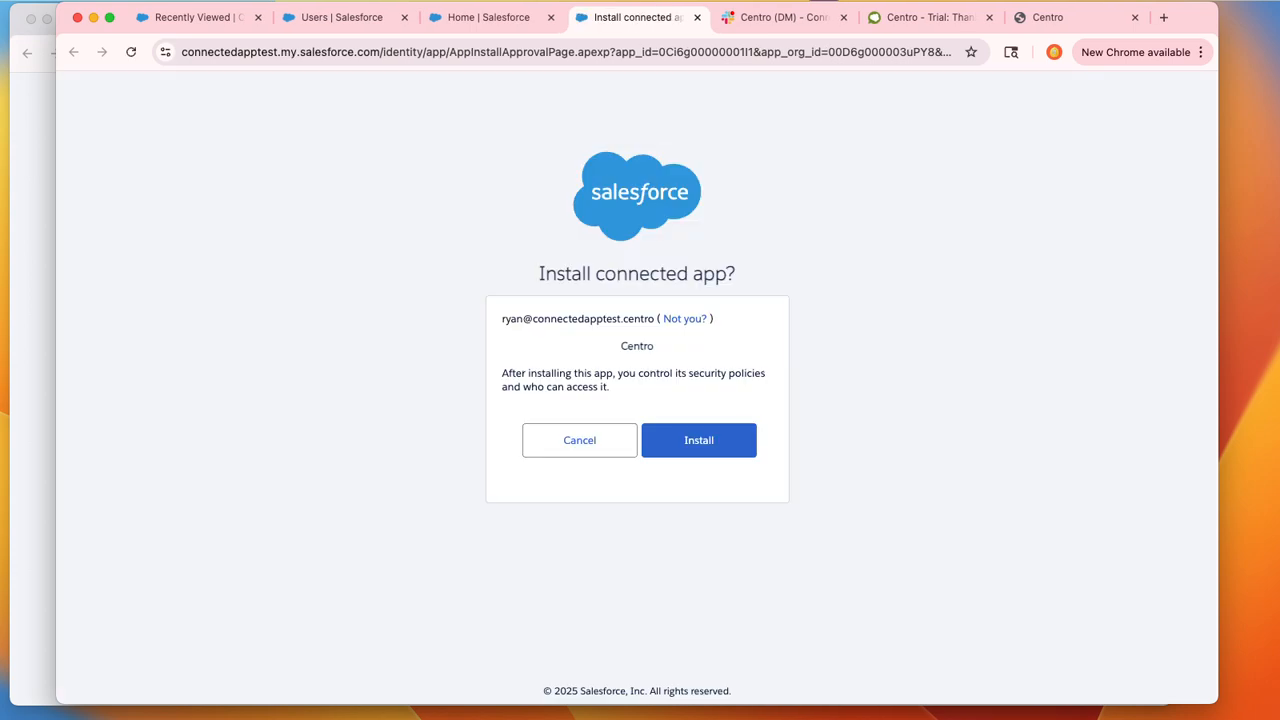
click(698, 440)
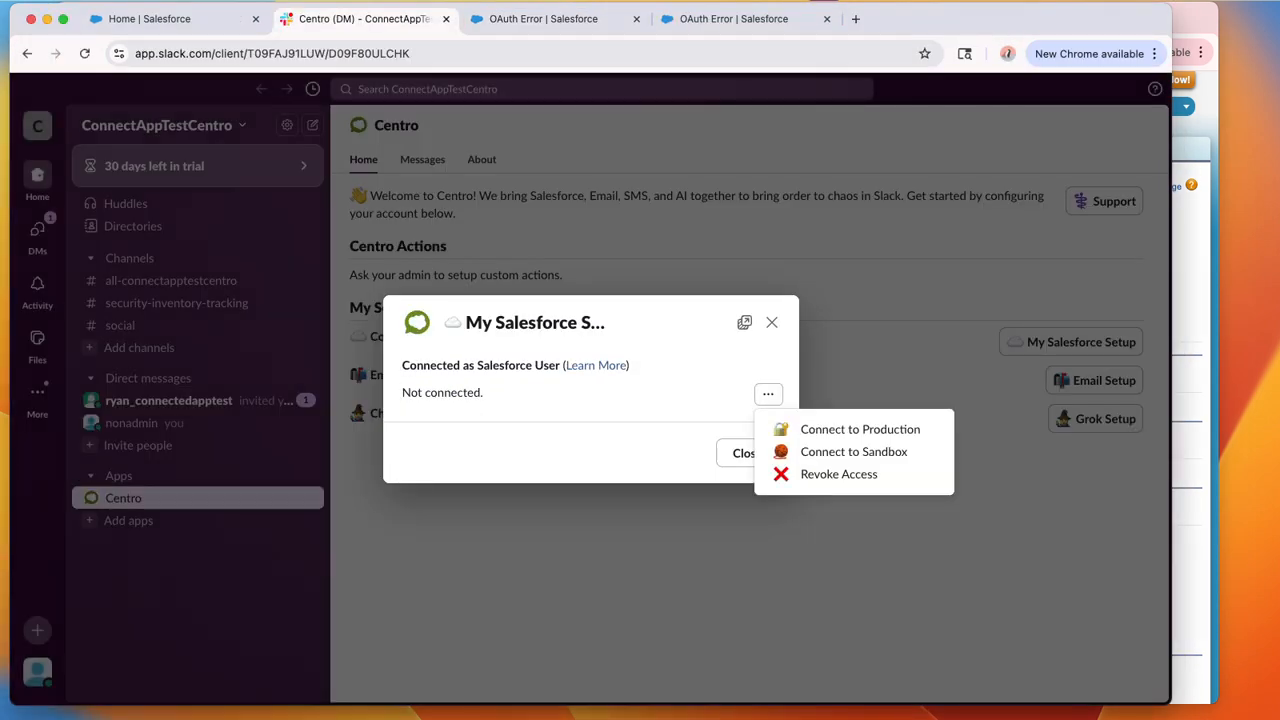
Connect Centro to the production org and allow its Salesforce access
click(860, 428)
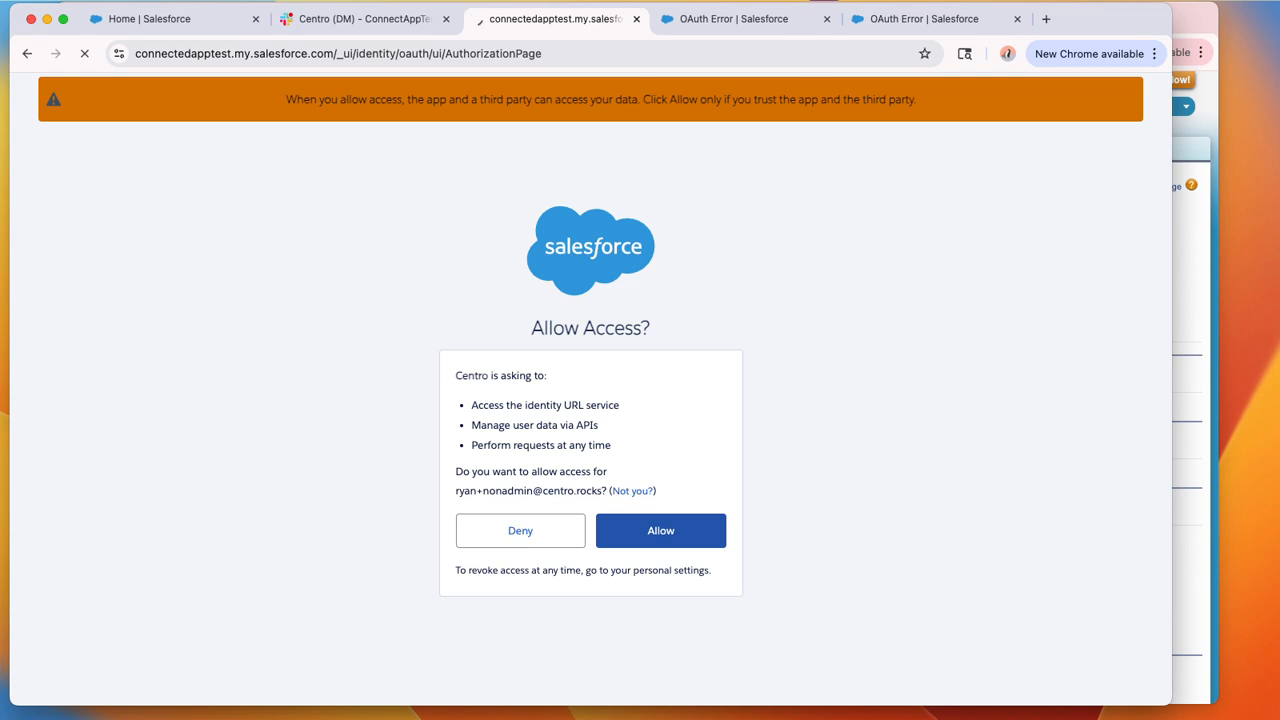
click(660, 530)
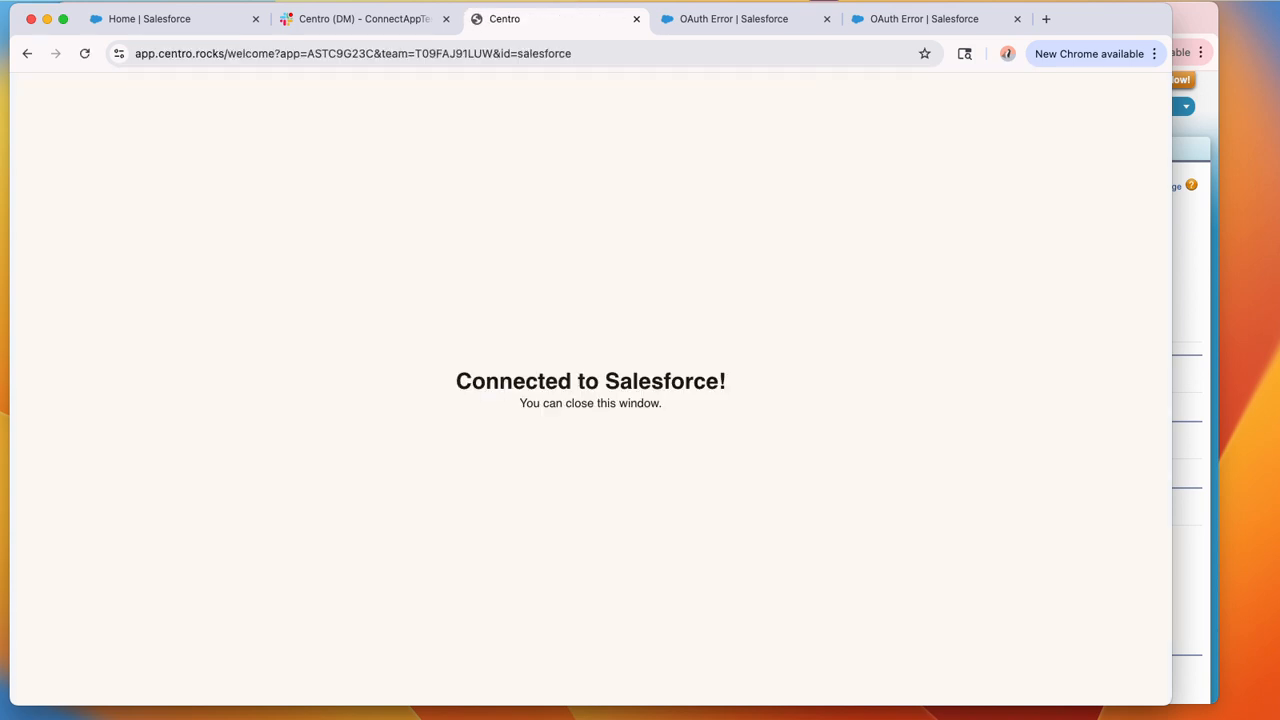